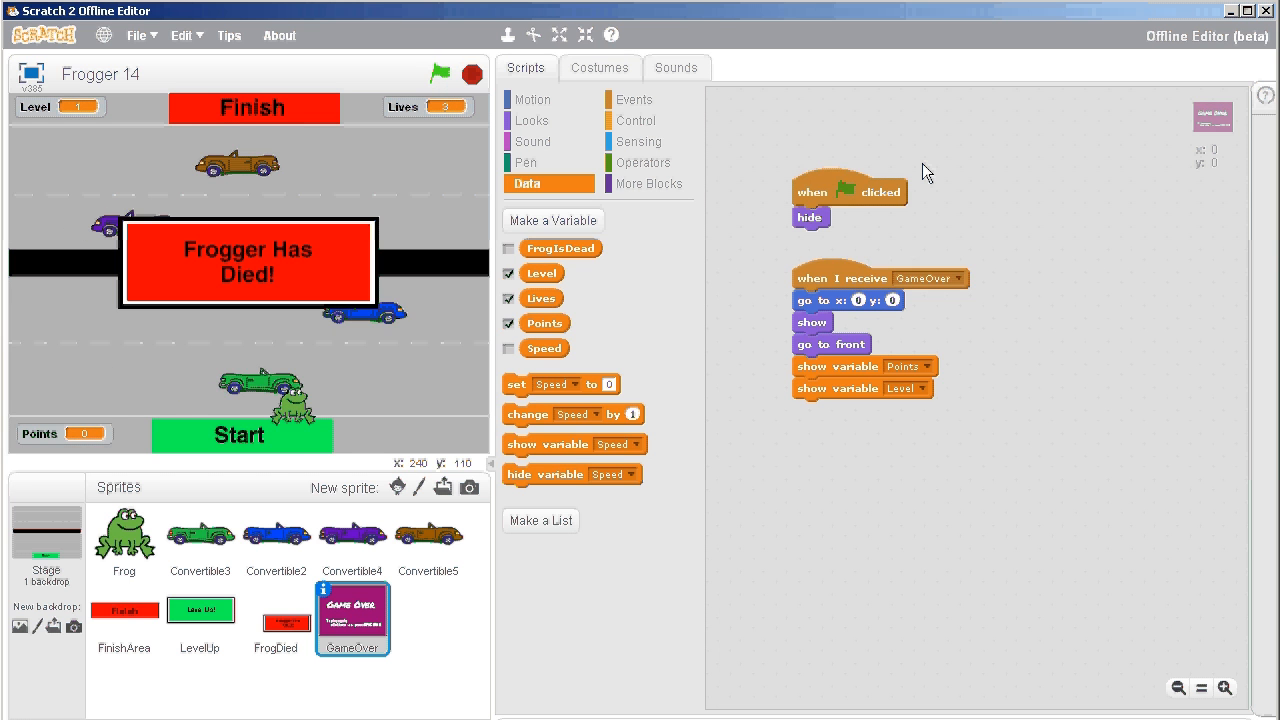
Run the 'when I receive GameOver' script to show the Game Over screen with Points and Level.
click(440, 74)
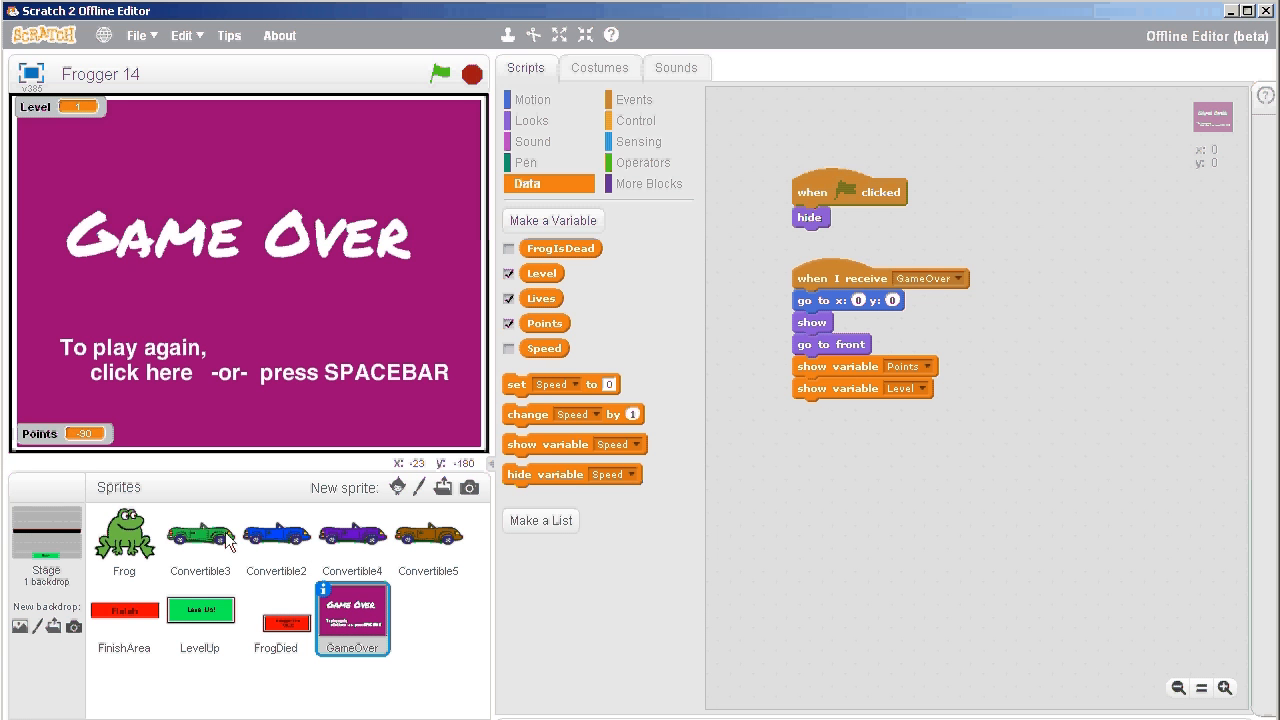
End the GameOver script with 'stop all' and add space-key and sprite-click hats.
click(632, 100)
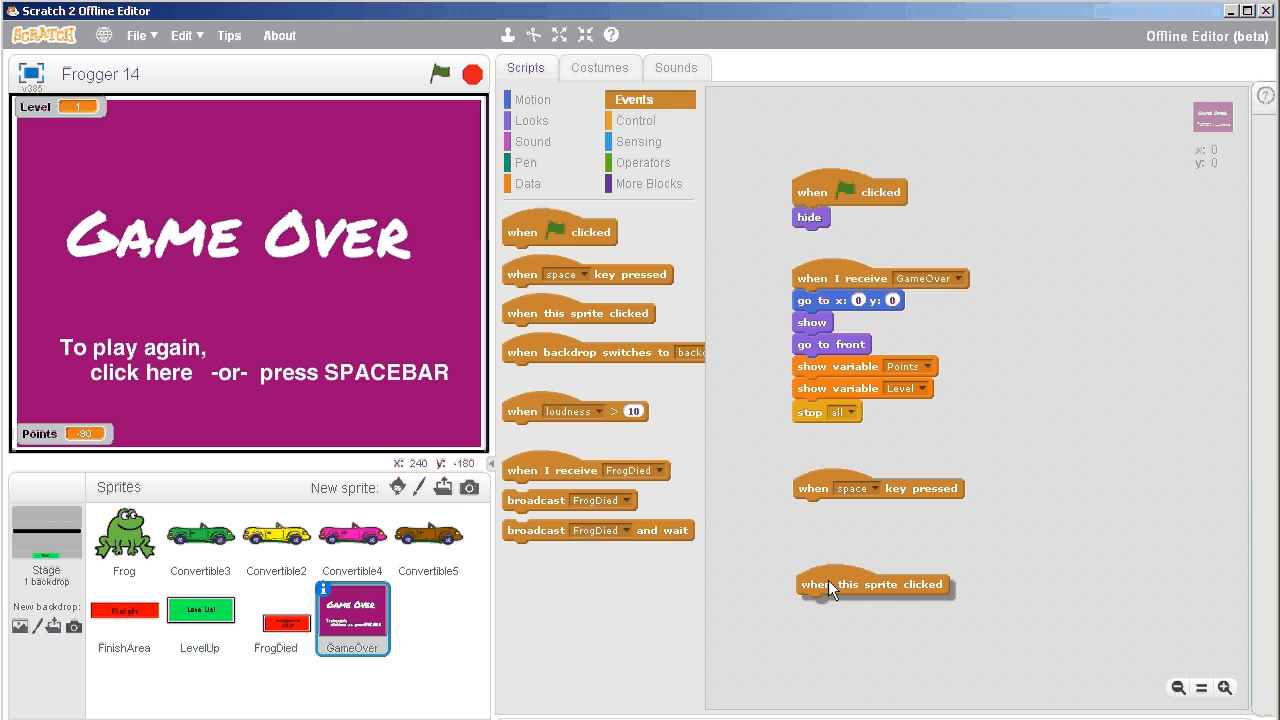
Hide the GameOver sprite under both the space-key and sprite-click hats.
click(532, 120)
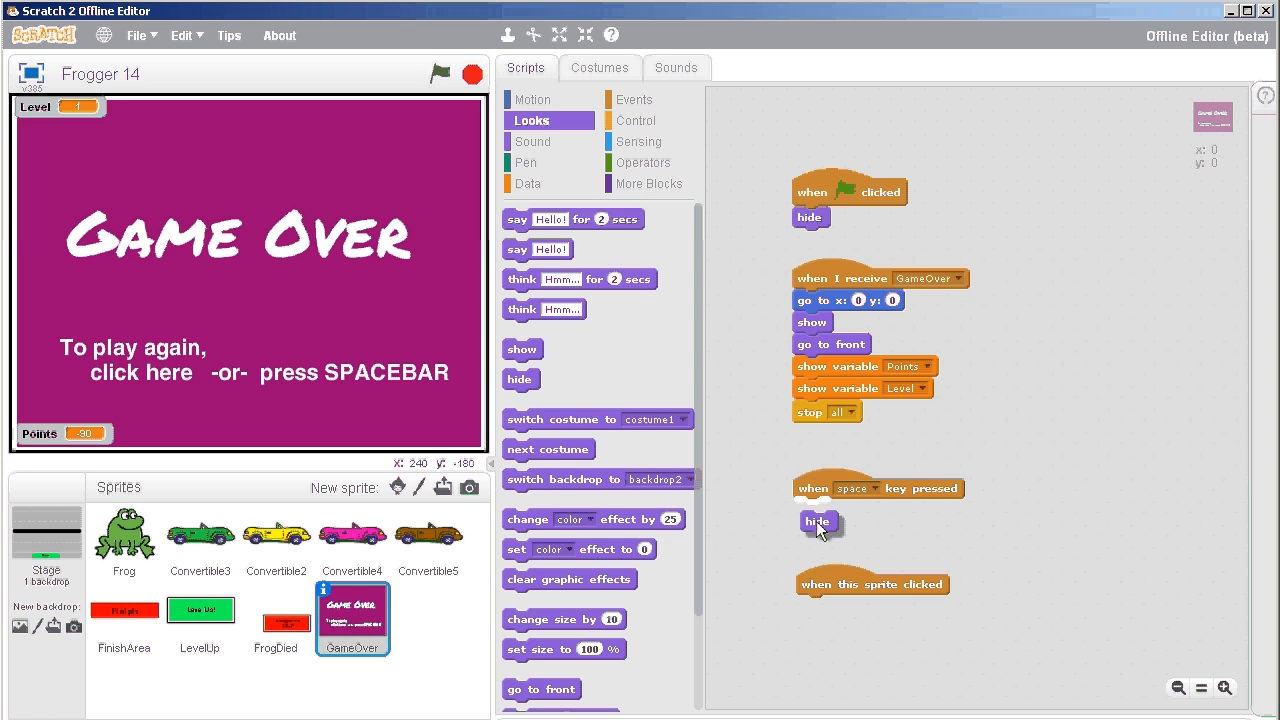
click(632, 100)
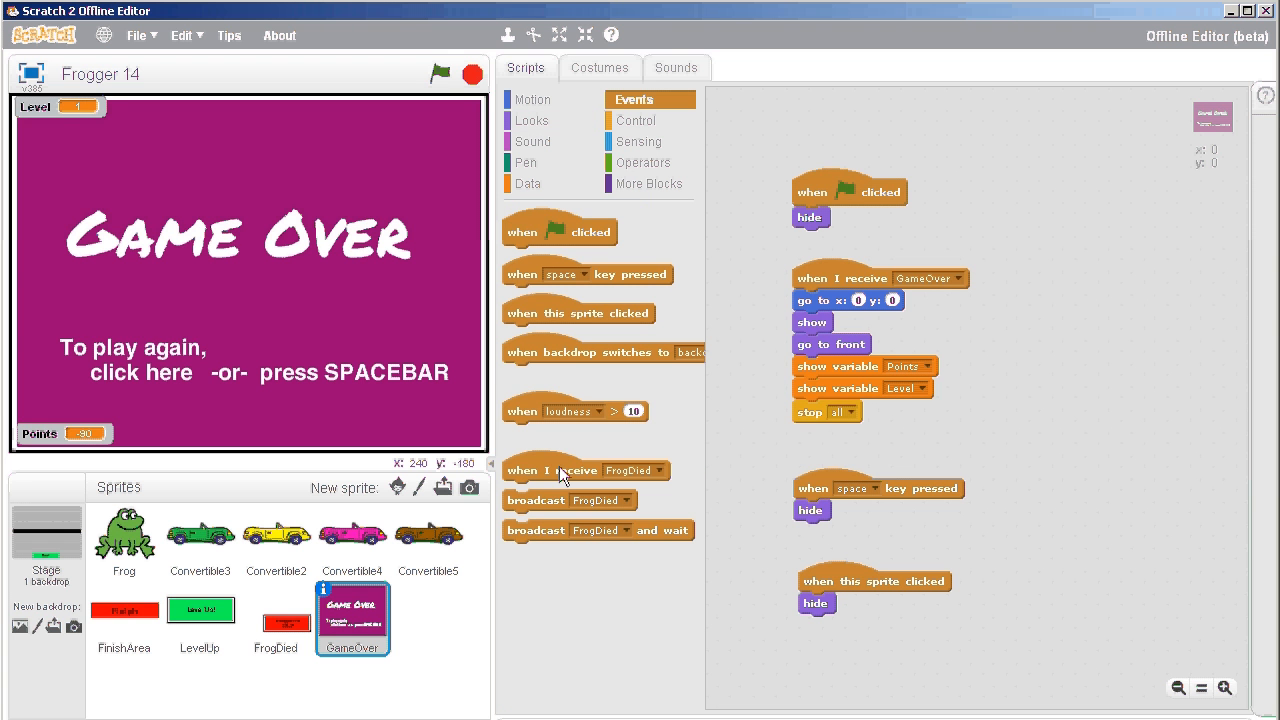